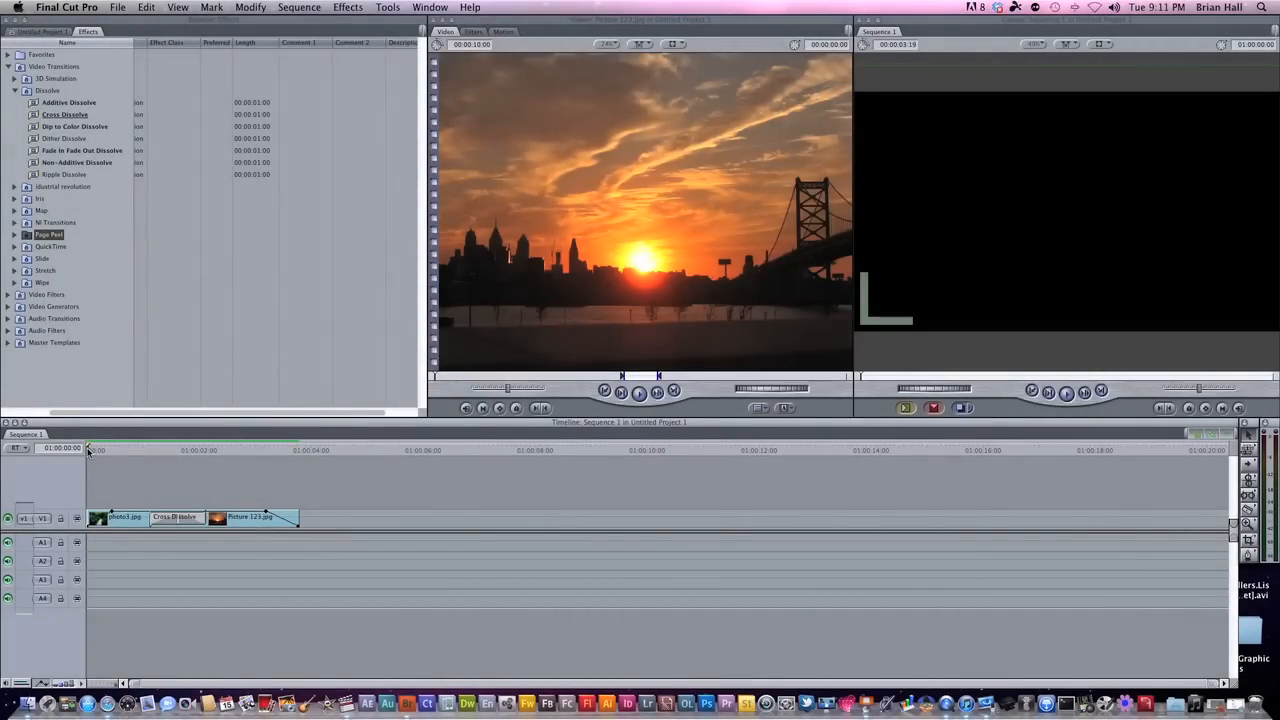
{"action": "mouse_move", "coordinate": [120, 452]}
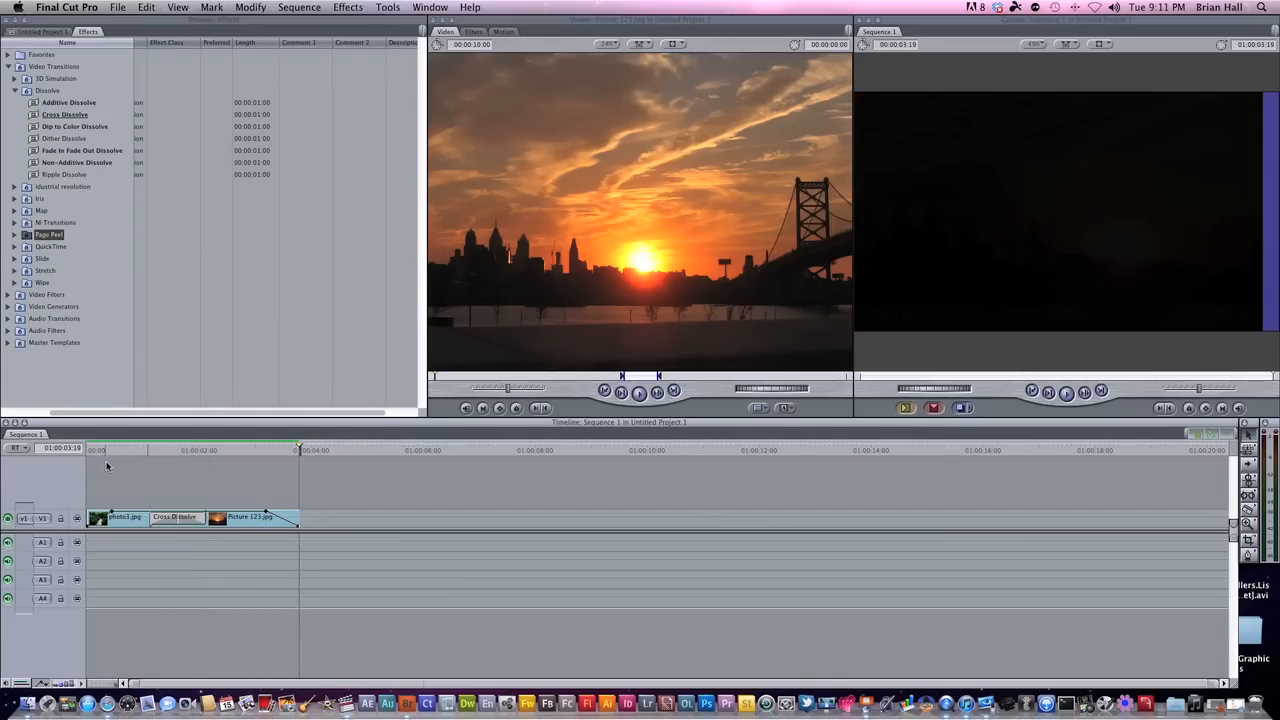
{"action": "mouse_move", "coordinate": [104, 448]}
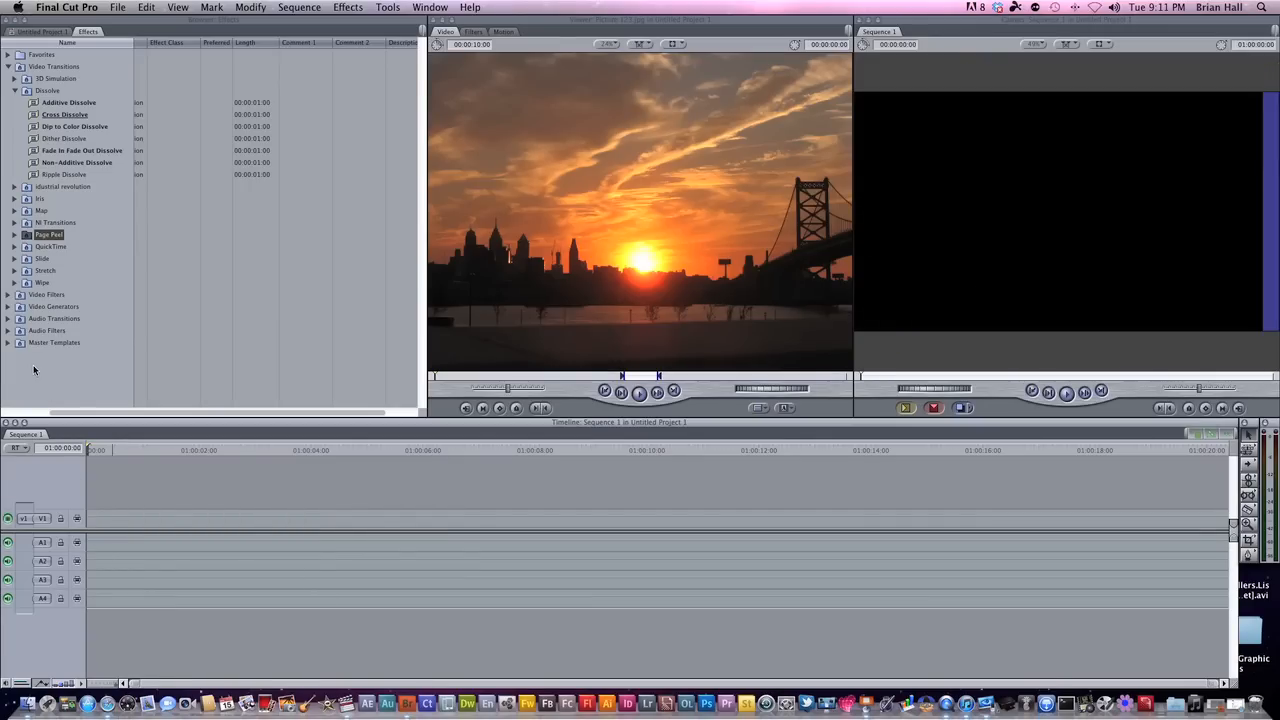
- Add photo1.jpg and Picture 115.jpg from the Browser into the sequence
{"action": "left_click", "coordinate": [42, 32]}
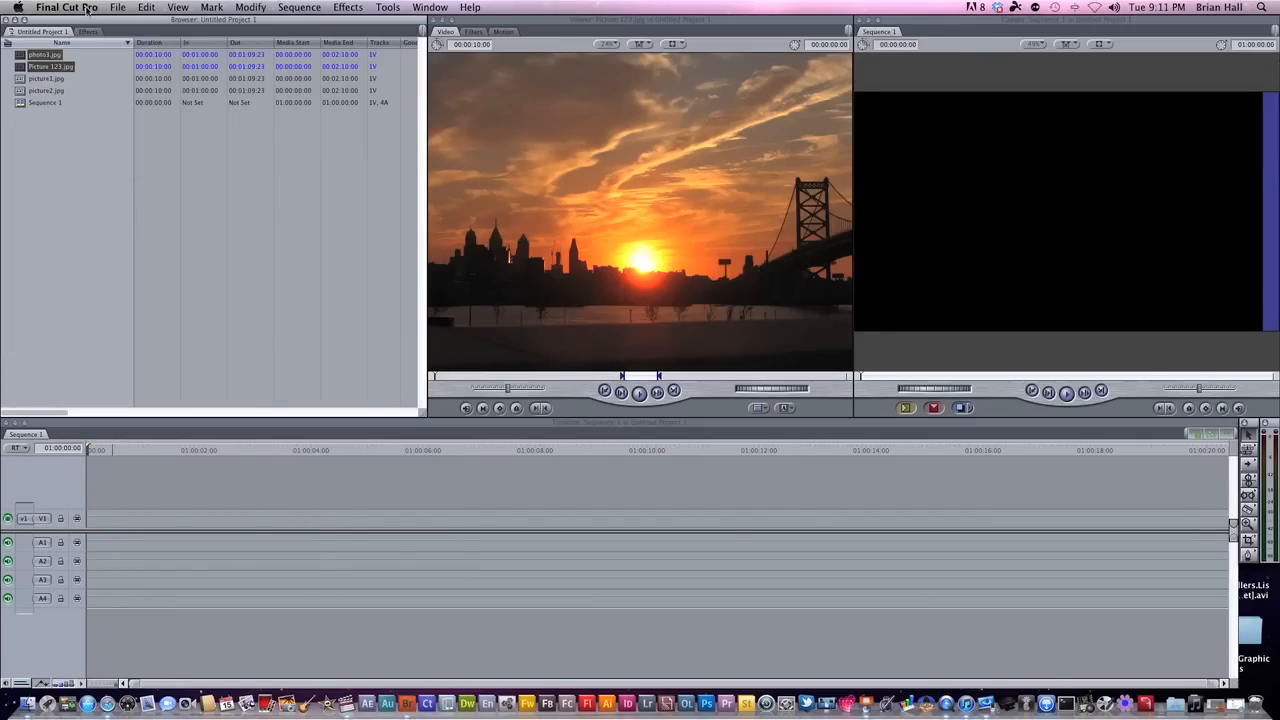
{"action": "left_click", "coordinate": [118, 8]}
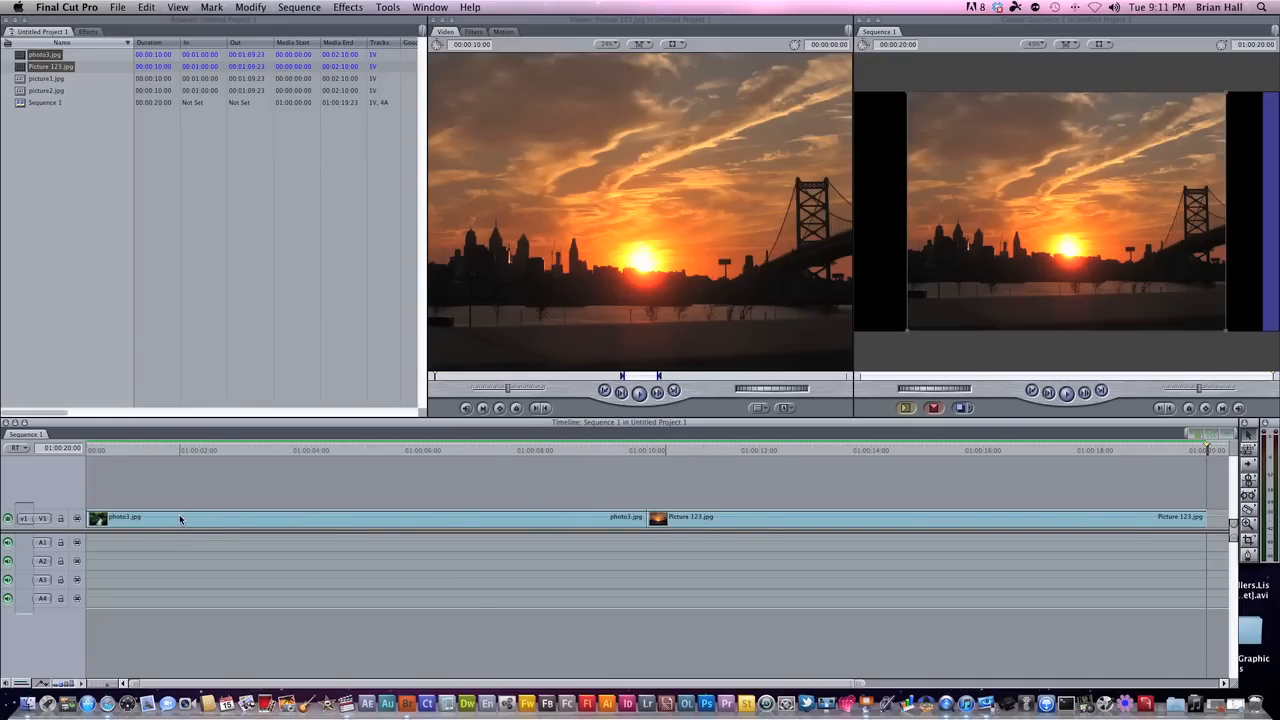
{"action": "mouse_move", "coordinate": [192, 492]}
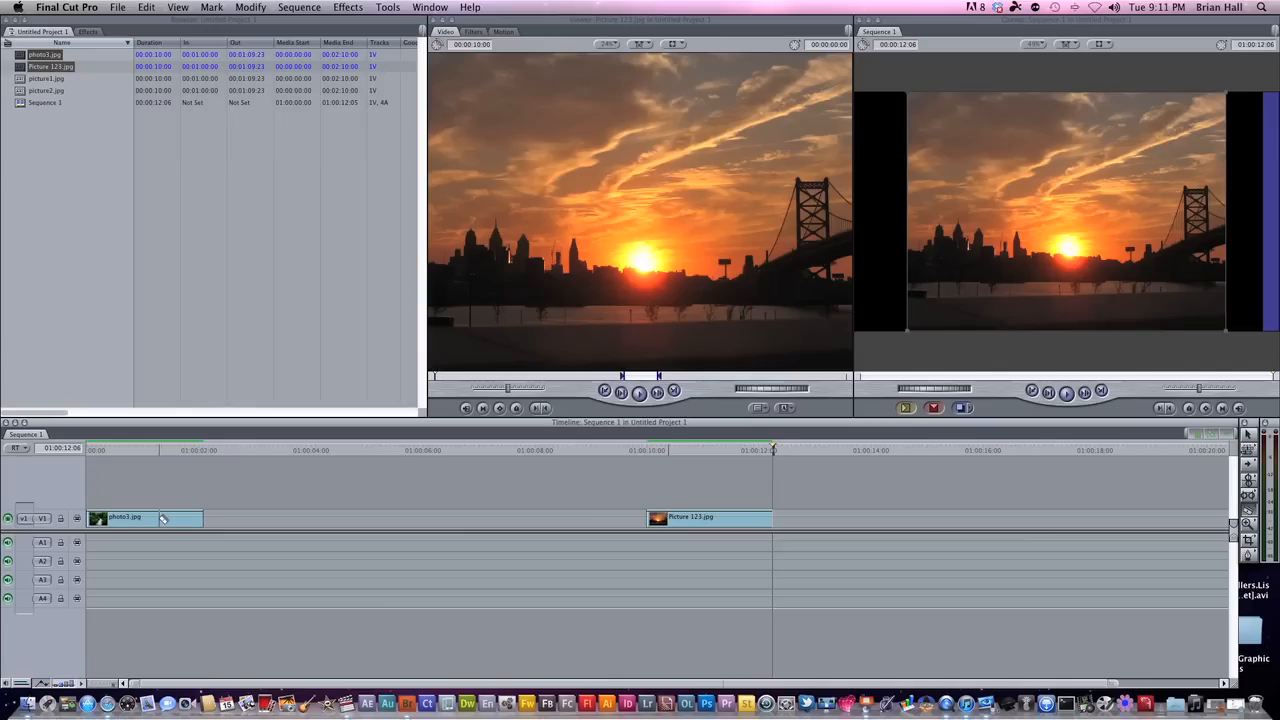
{"action": "mouse_move", "coordinate": [344, 472]}
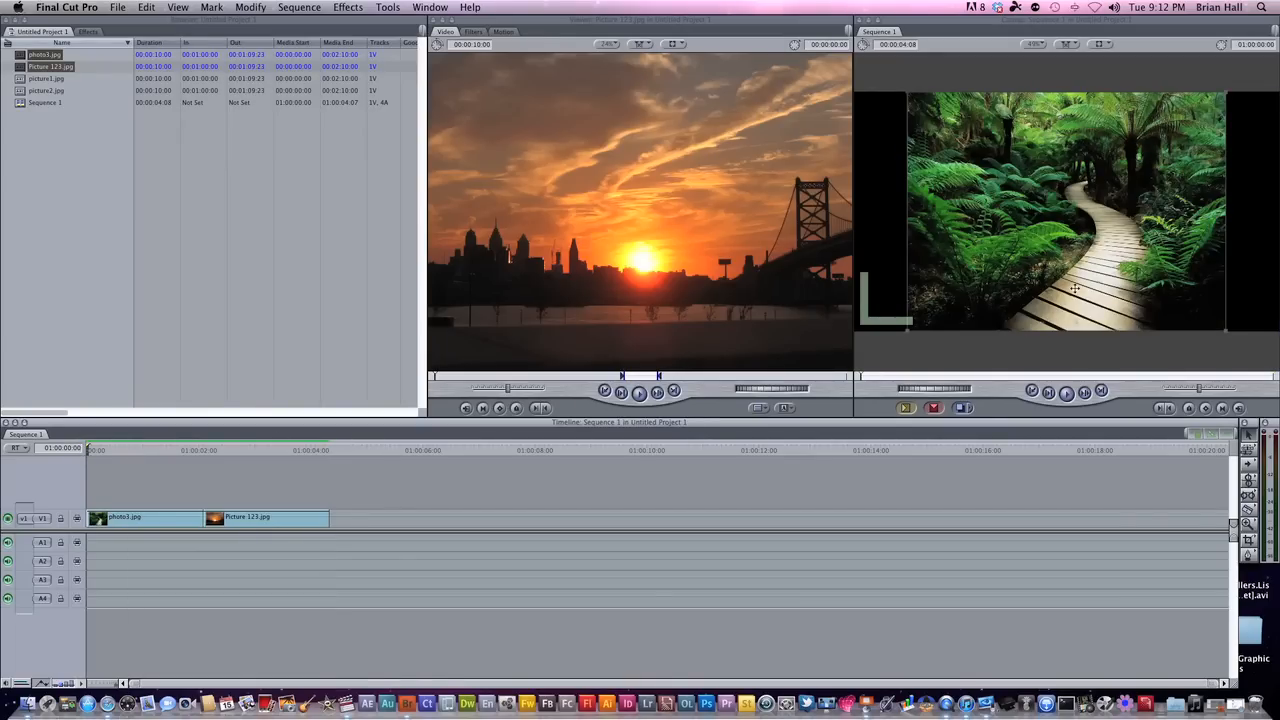
- Keyframe a zoom on the forest photo in the Canvas wireframe, then select the sunset photo
{"action": "left_click", "coordinate": [140, 516]}
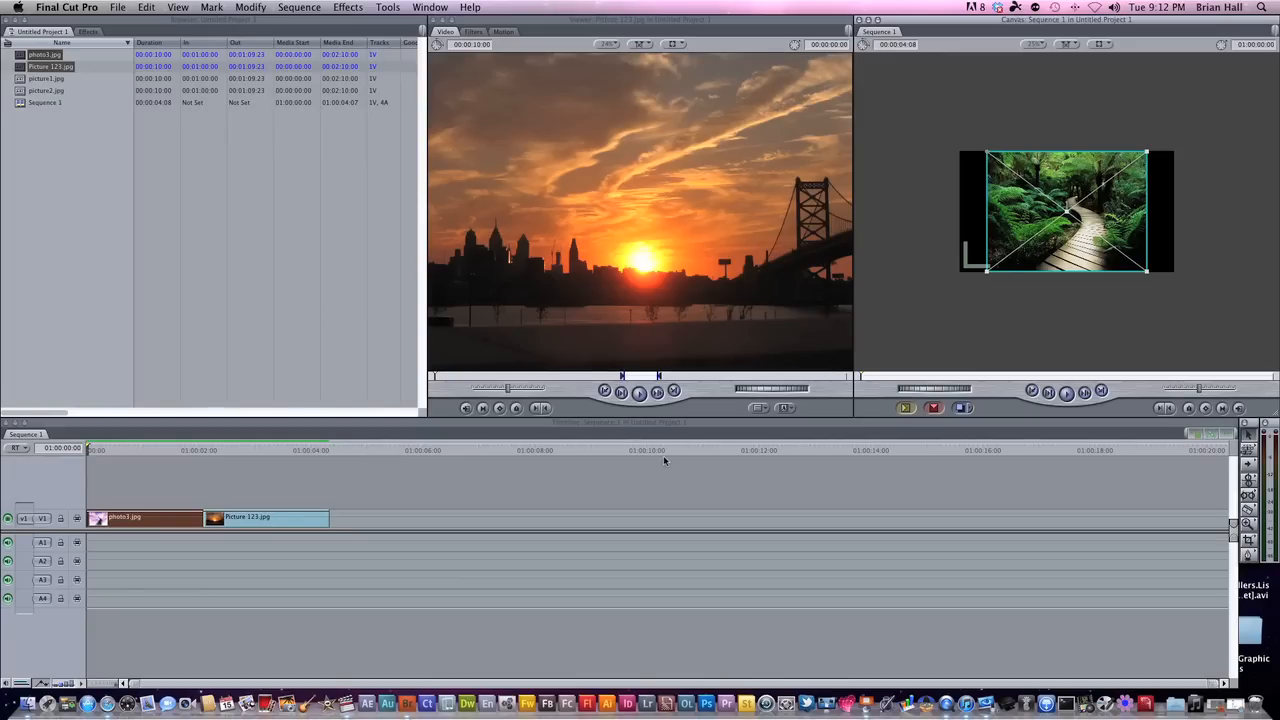
{"action": "mouse_move", "coordinate": [142, 456]}
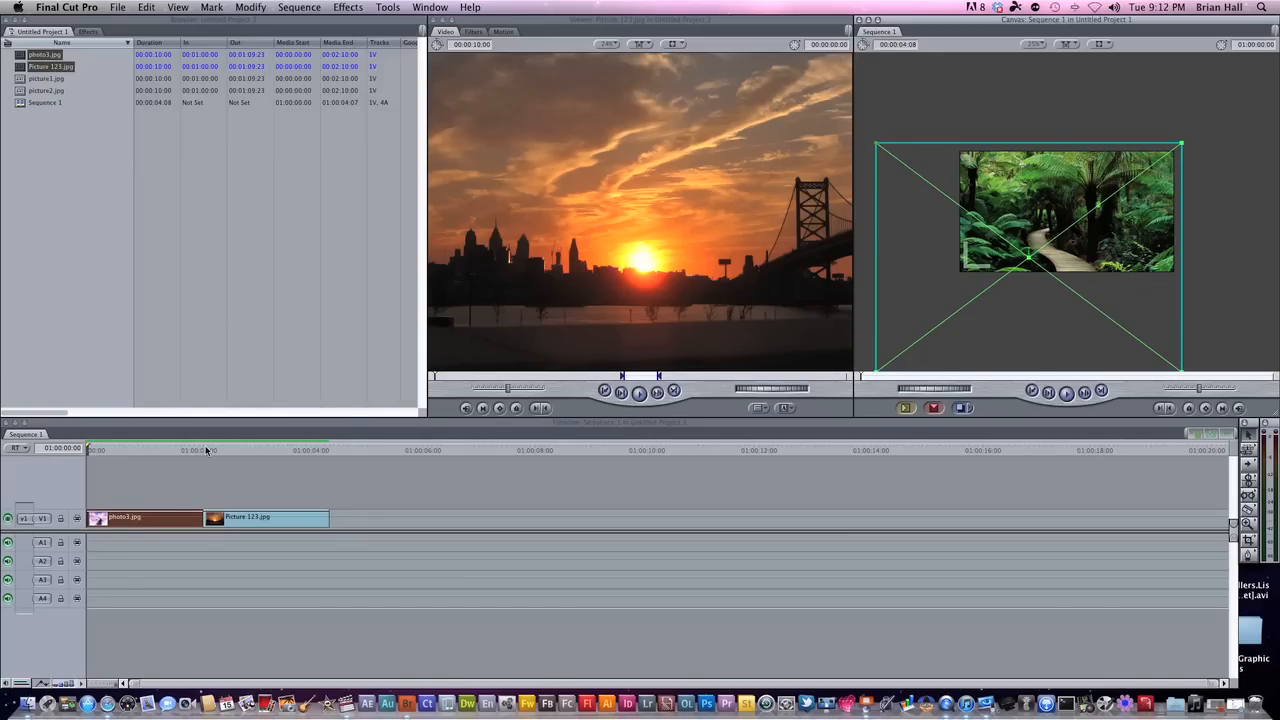
{"action": "left_click", "coordinate": [204, 450]}
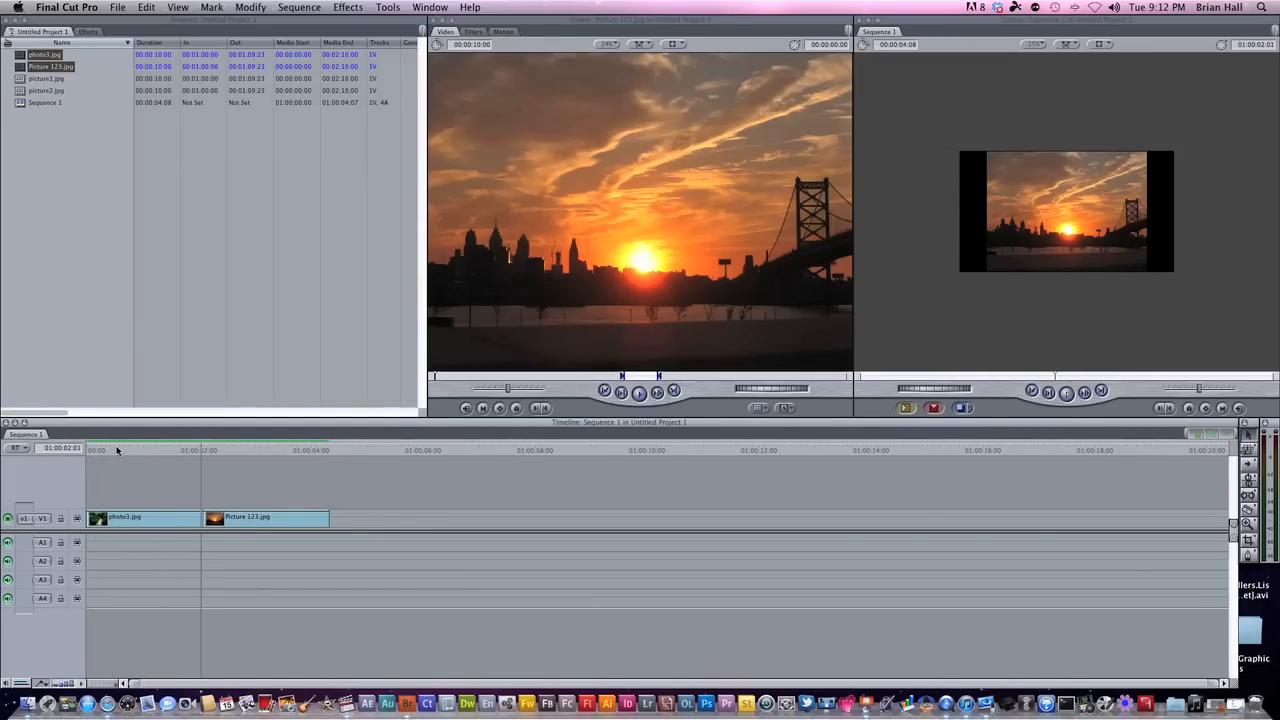
{"action": "left_click", "coordinate": [204, 450]}
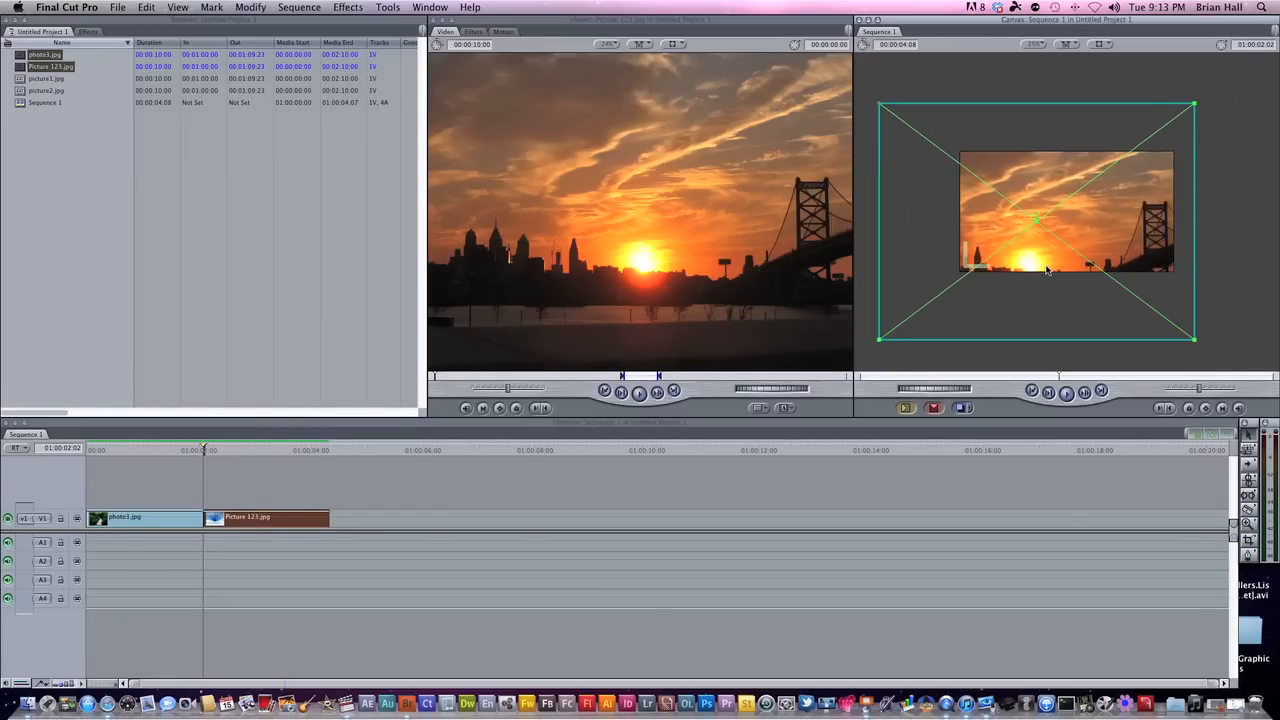
- Keyframe scale and position on Picture 115.jpg and add a Cross Dissolve between the photos
{"action": "left_click_drag", "start_coordinate": [1196, 340], "coordinate": [1180, 304]}
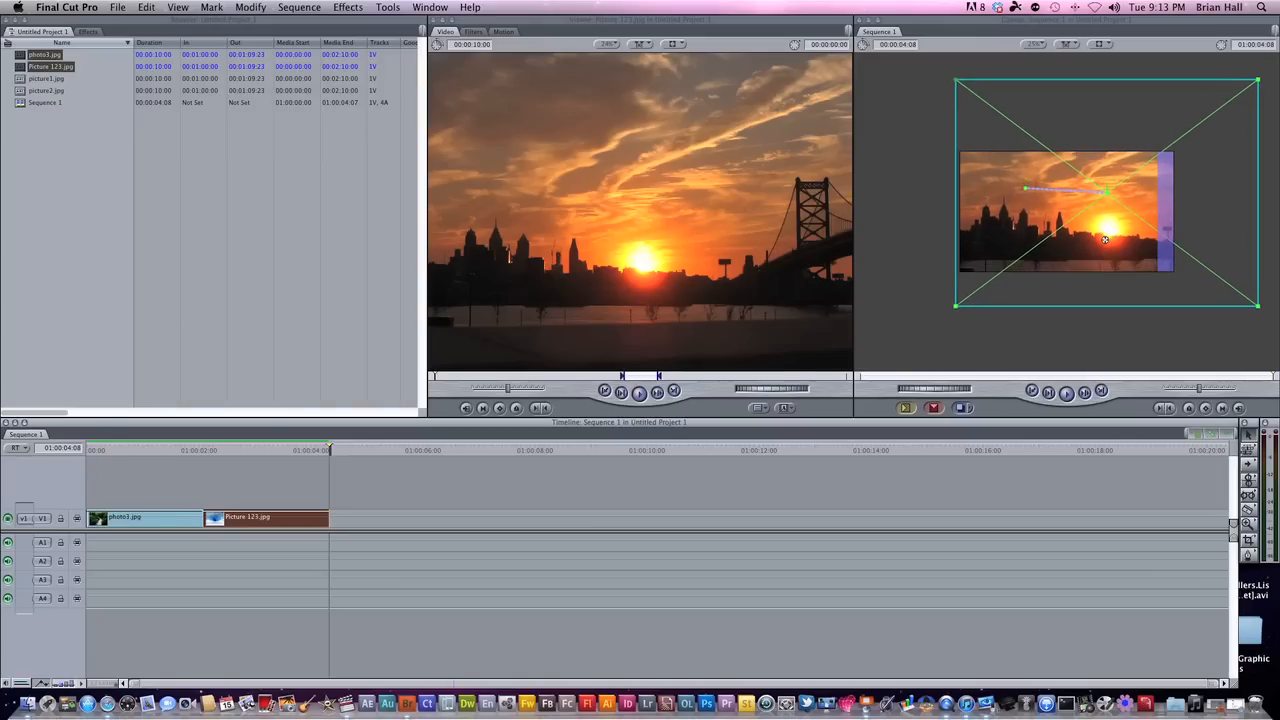
{"action": "left_click", "coordinate": [88, 32]}
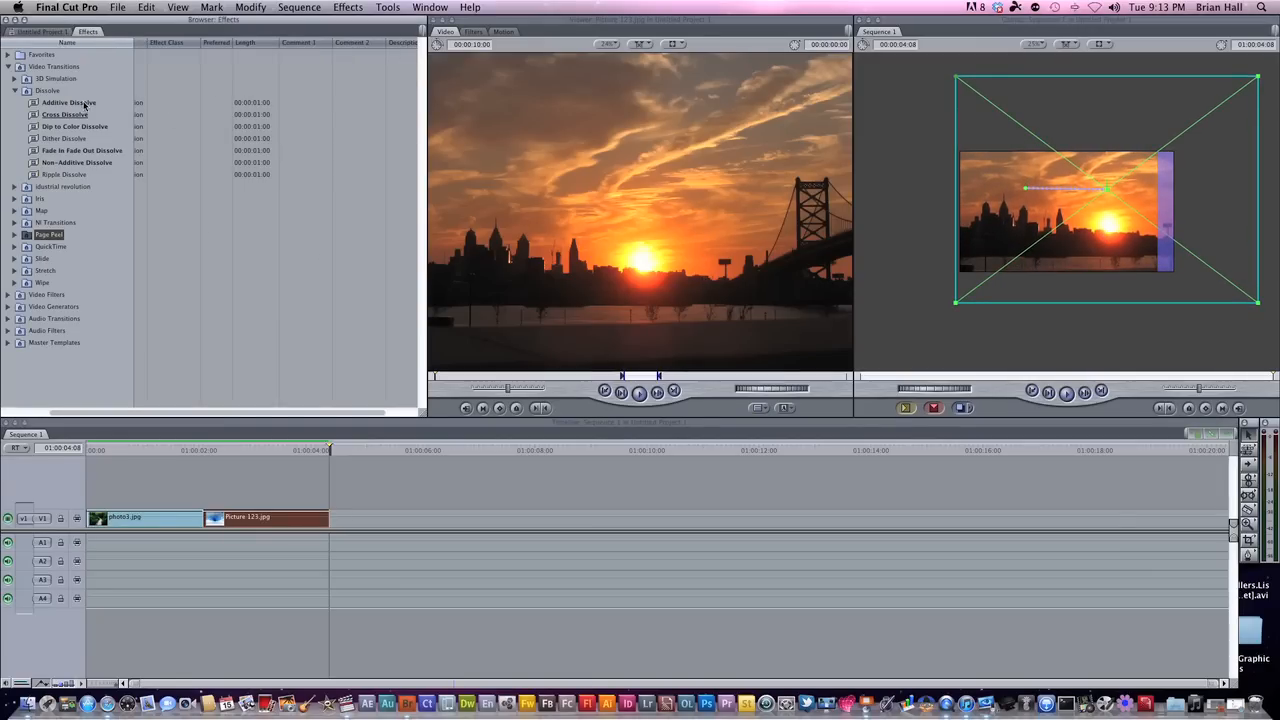
{"action": "left_click_drag", "start_coordinate": [64, 114], "coordinate": [210, 516]}
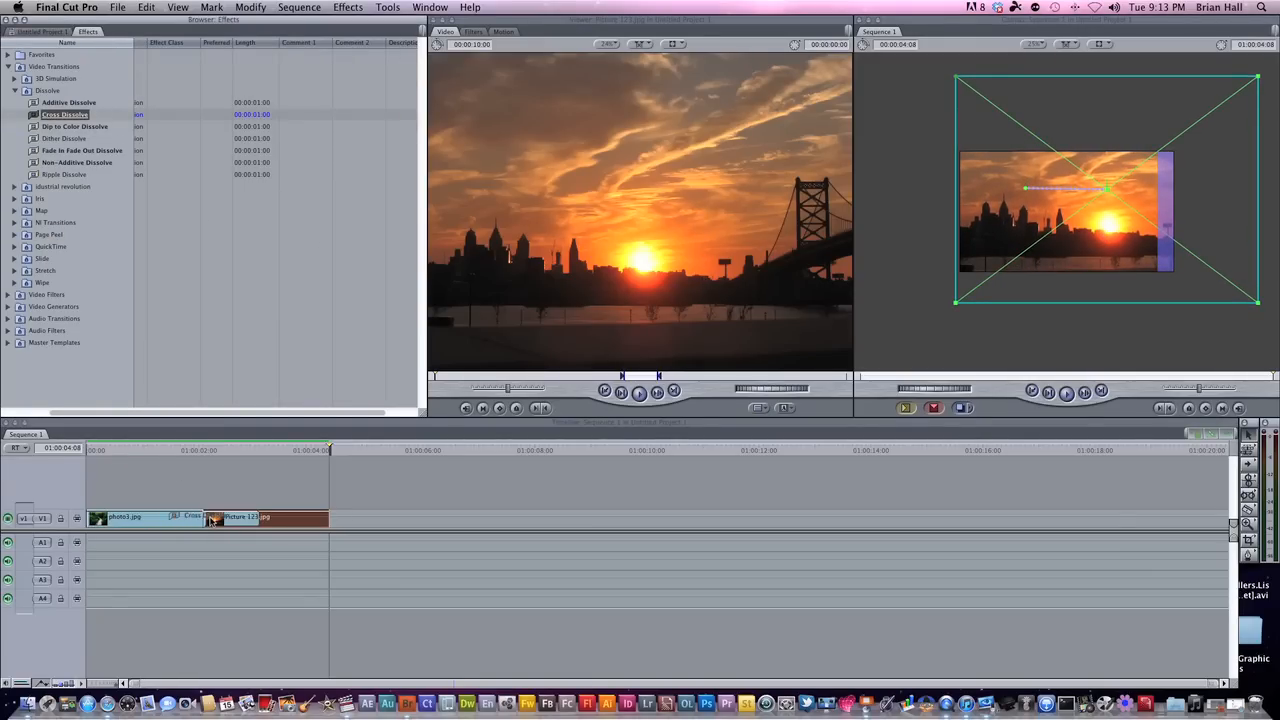